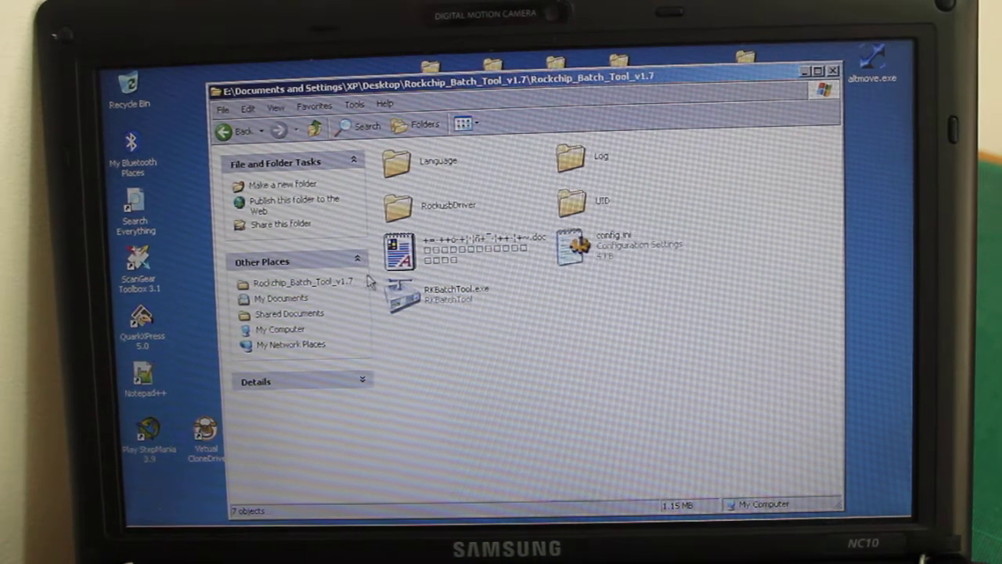
Step: Launch RKBatchTool.exe from the Rockchip_Batch_Tool_v1.7 folder
click(399, 297)
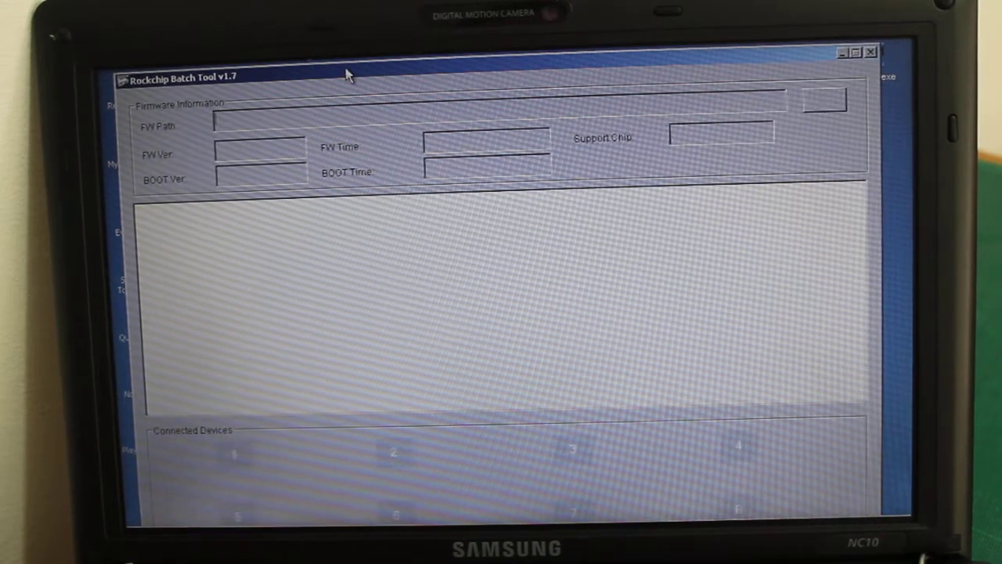
click(124, 76)
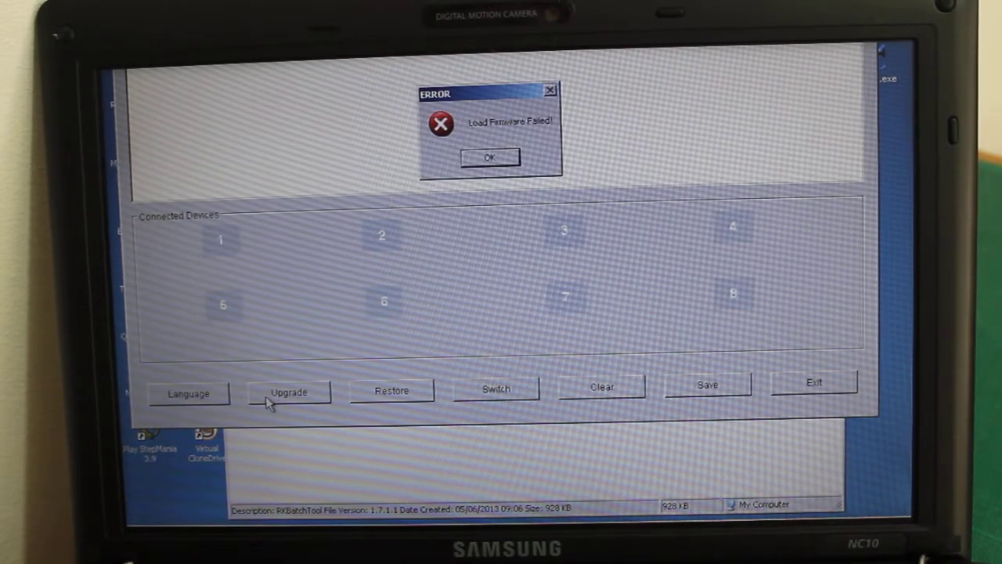
Step: Dismiss the firmware load ERROR and the follow-up PROMPT dialog with OK
click(490, 157)
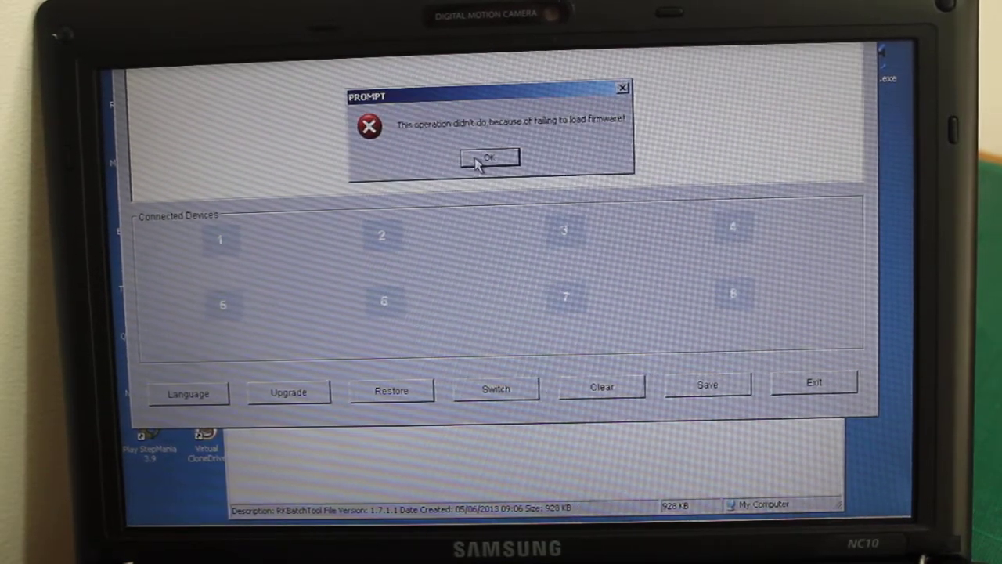
click(488, 157)
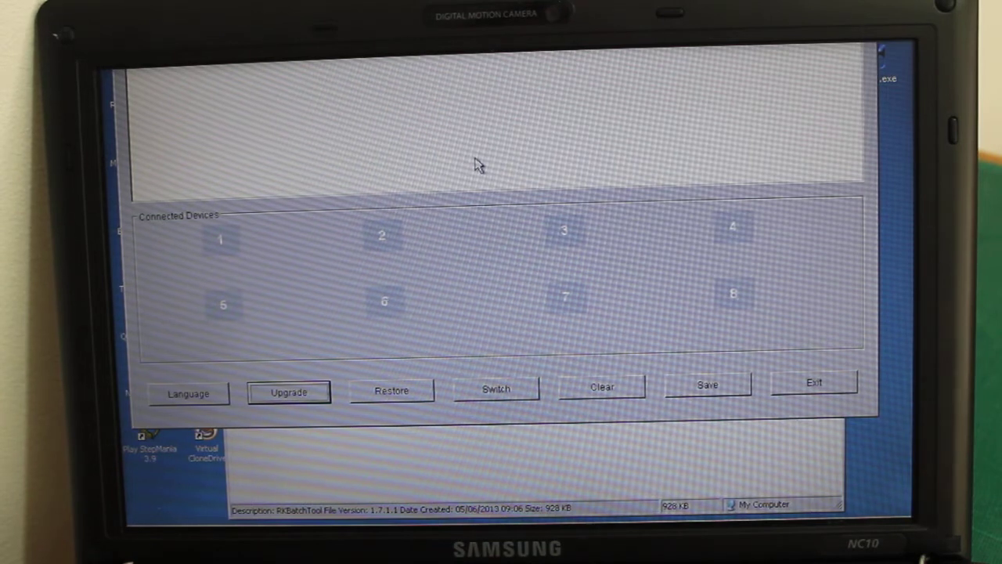